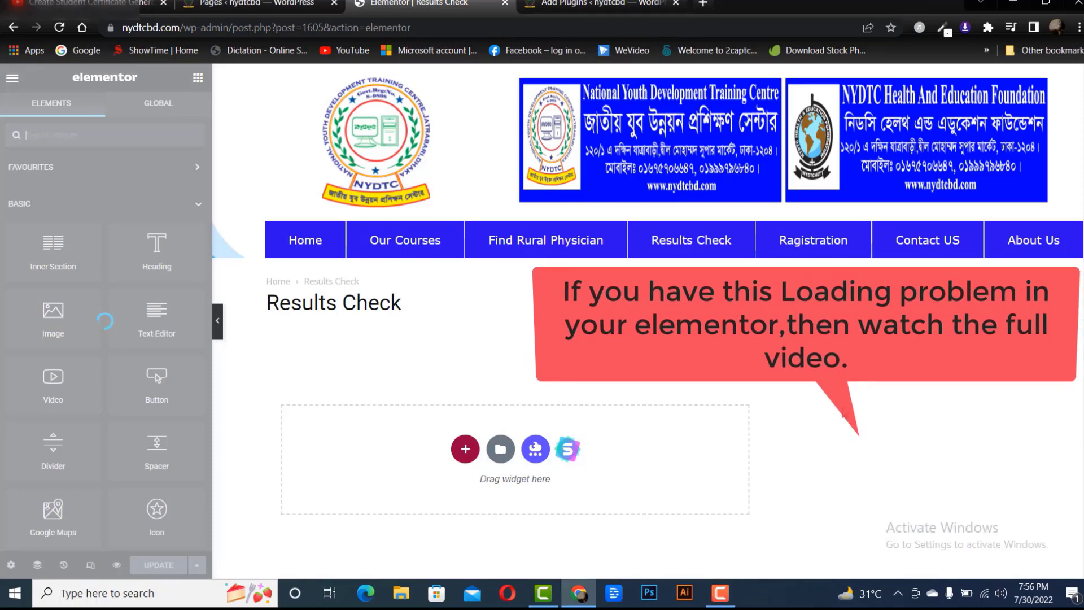
mouse_move(235, 222)
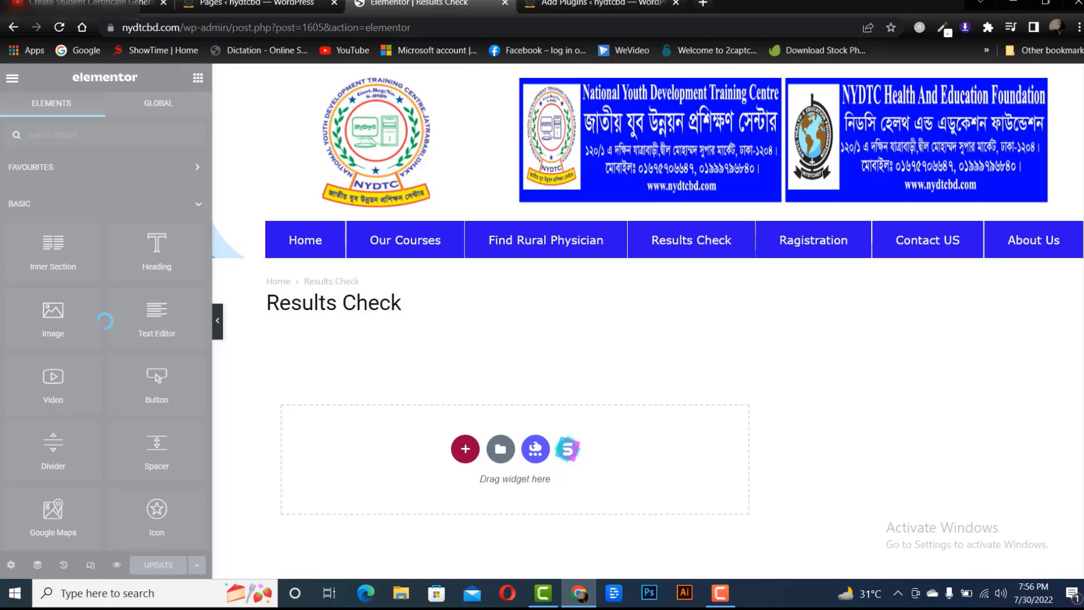
mouse_move(256, 4)
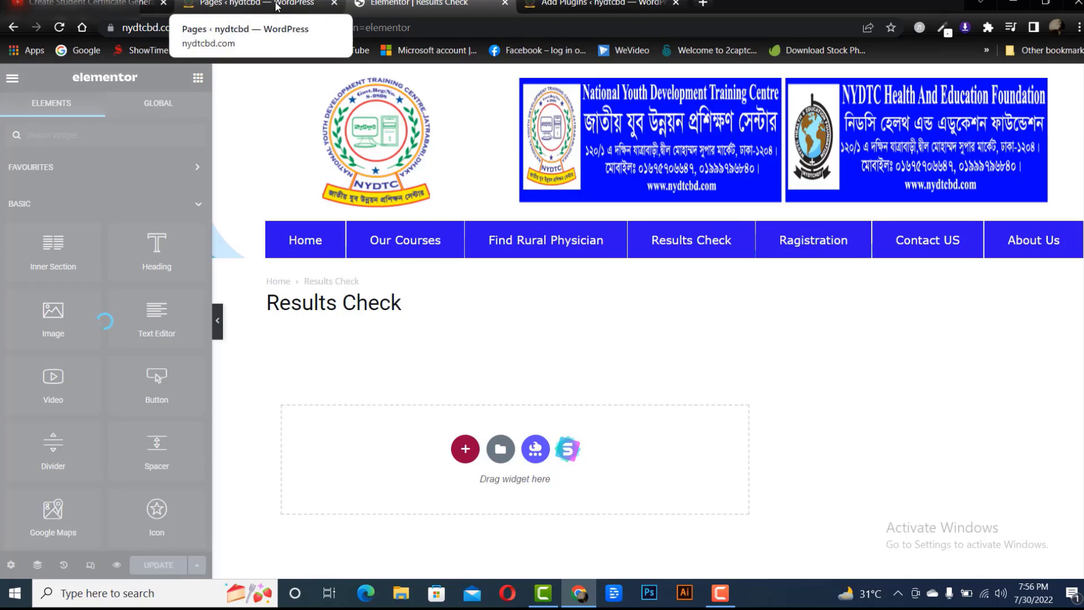
Set Switch Editor Loader Method to Enable in Elementor's Advanced settings and save changes
left_click(260, 4)
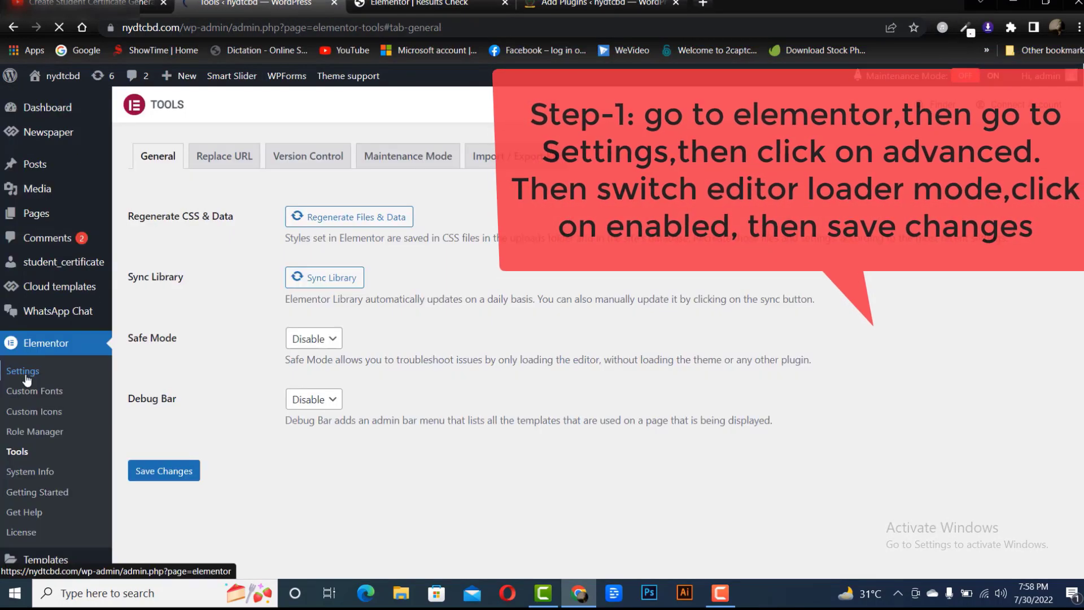
left_click(24, 370)
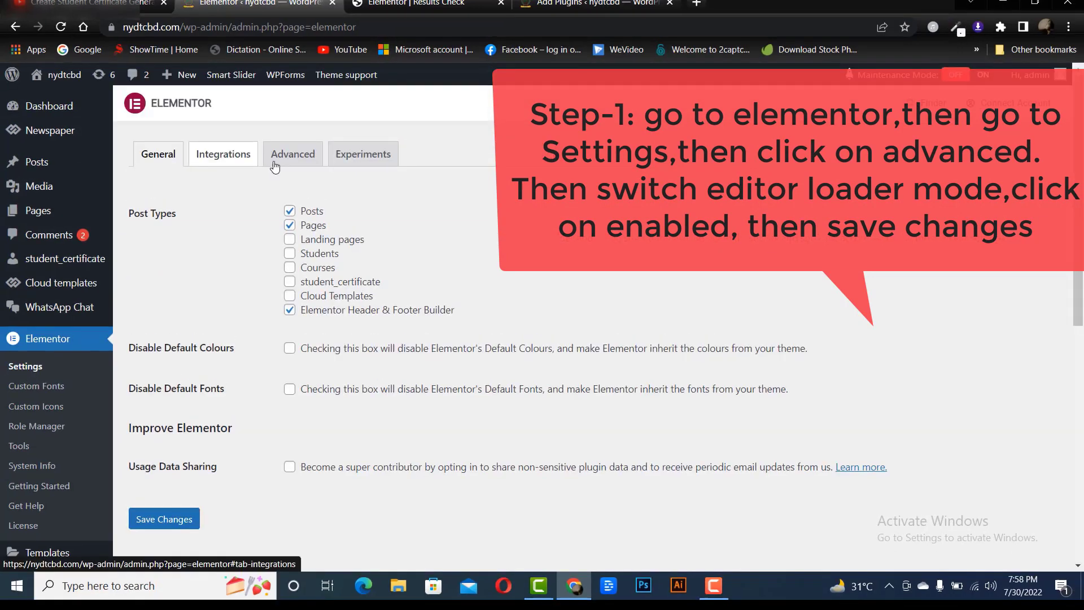
left_click(292, 154)
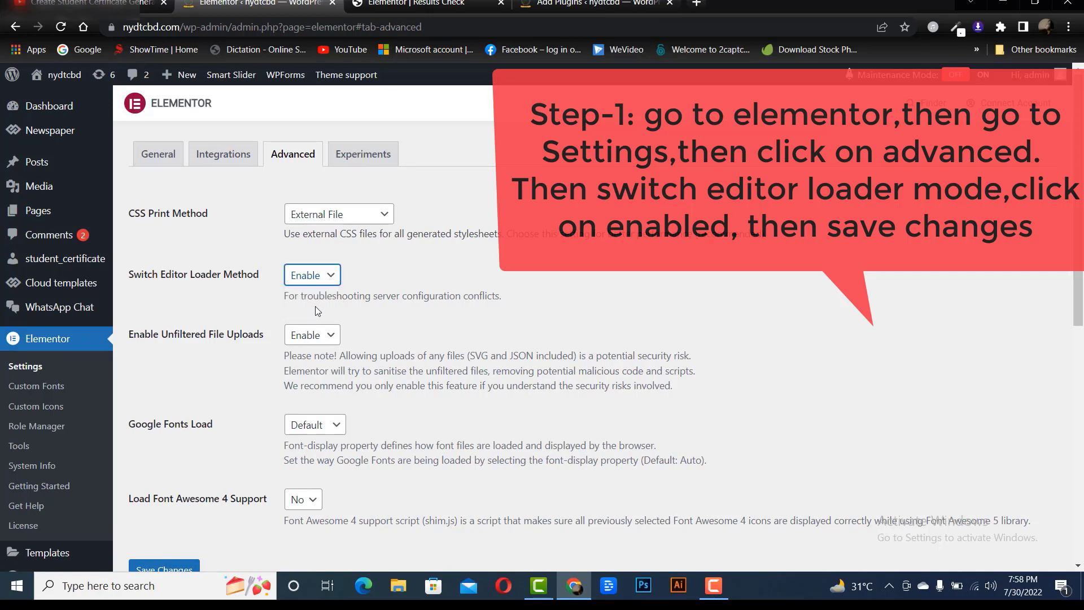
scroll("down", 3)
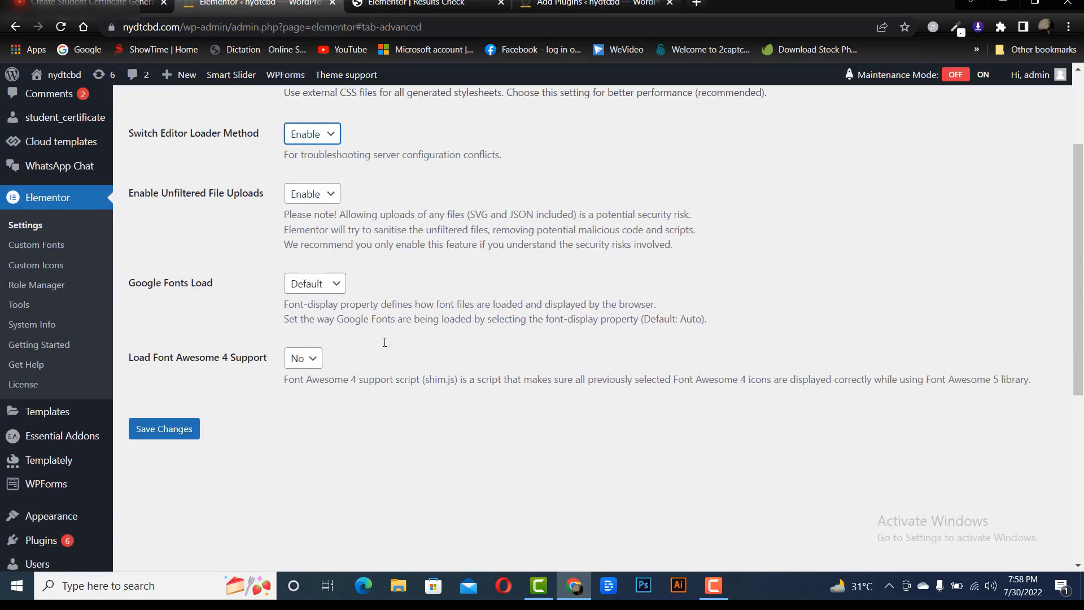
left_click(164, 429)
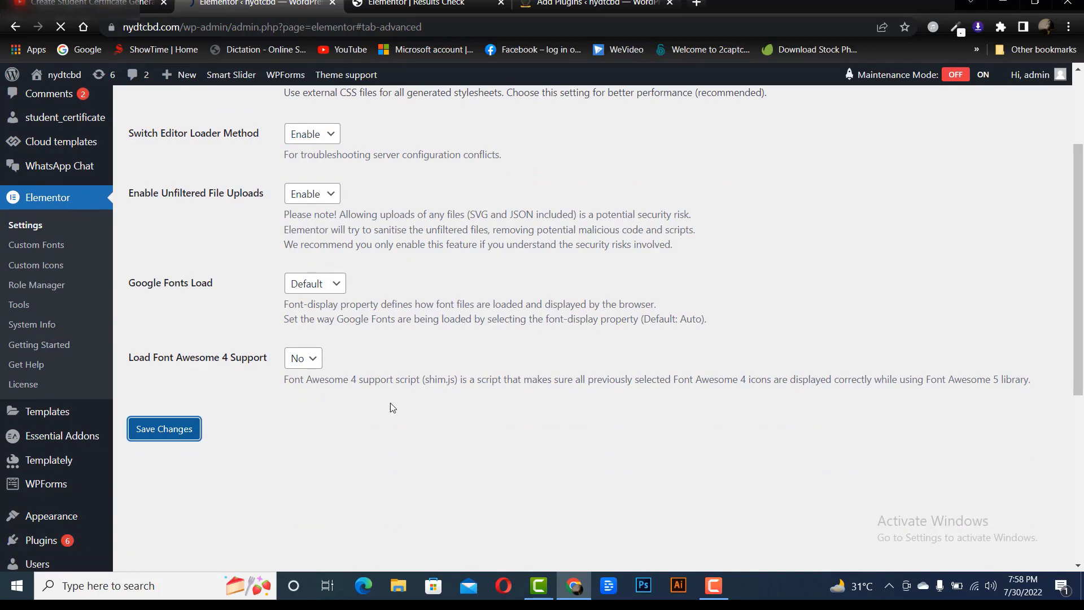
mouse_move(531, 441)
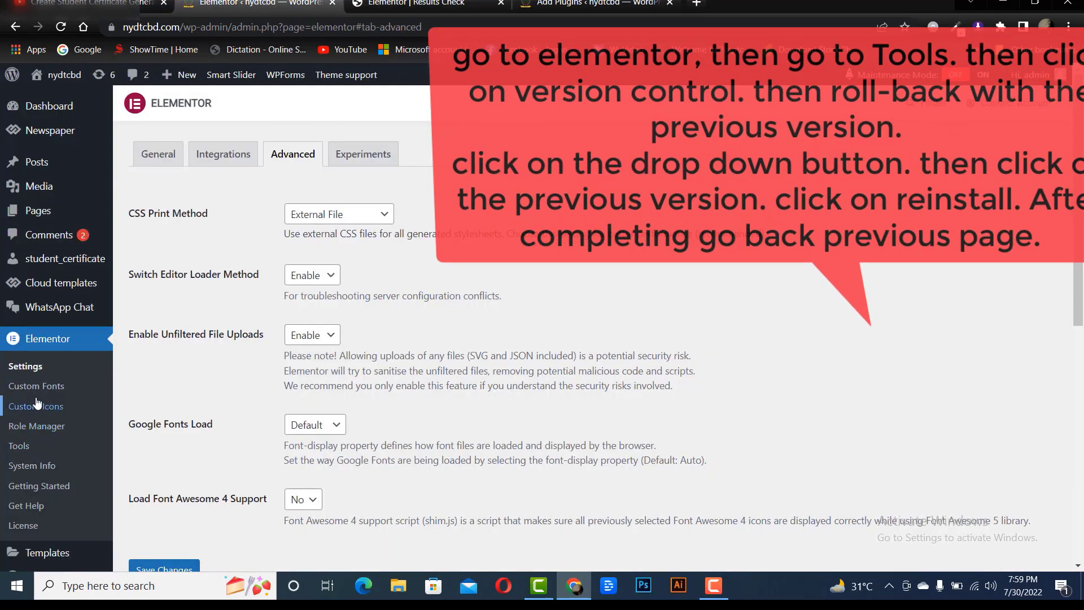
Choose rollback version 3.6.4 under Elementor Tools > Version Control
left_click(19, 445)
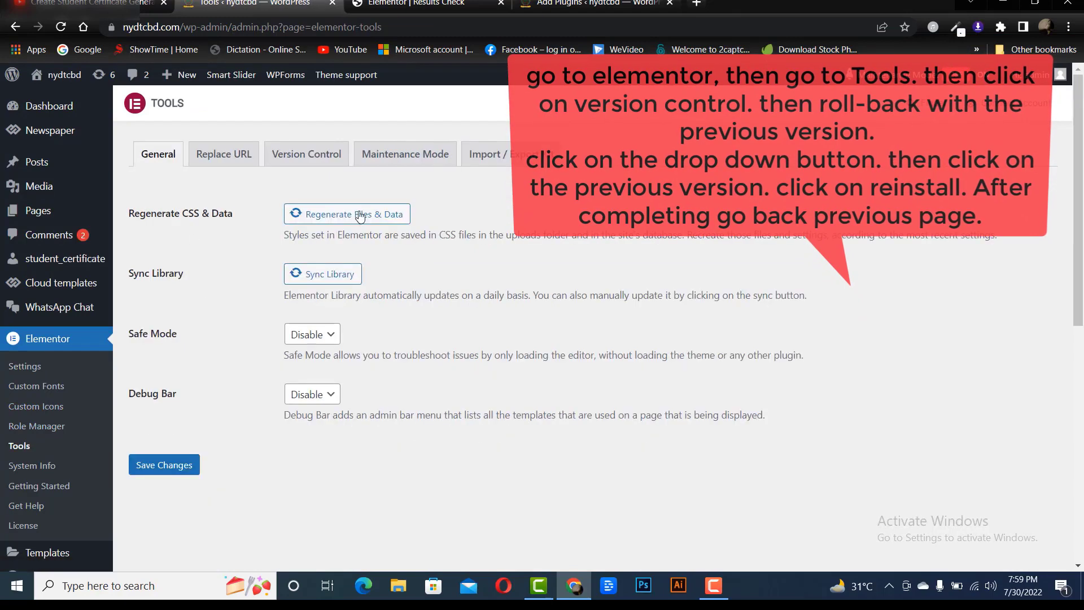
left_click(306, 153)
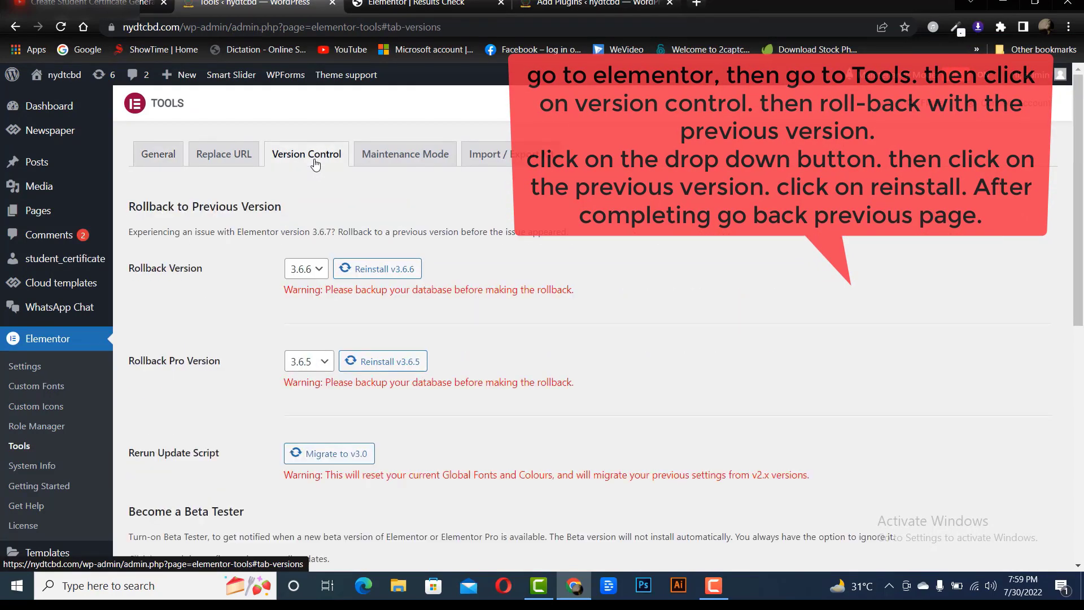
left_click(305, 269)
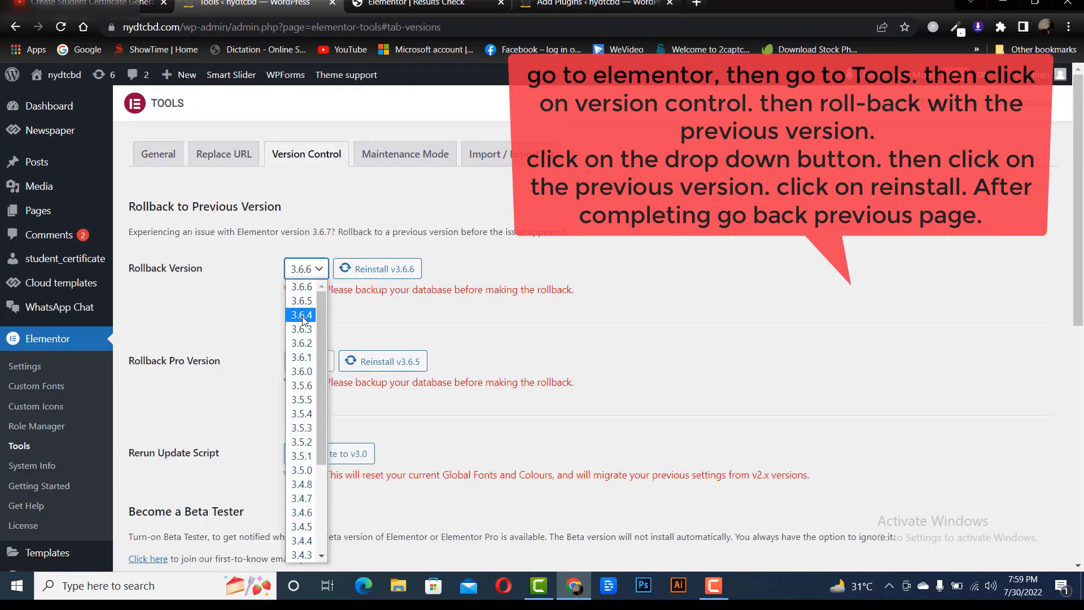
left_click(300, 315)
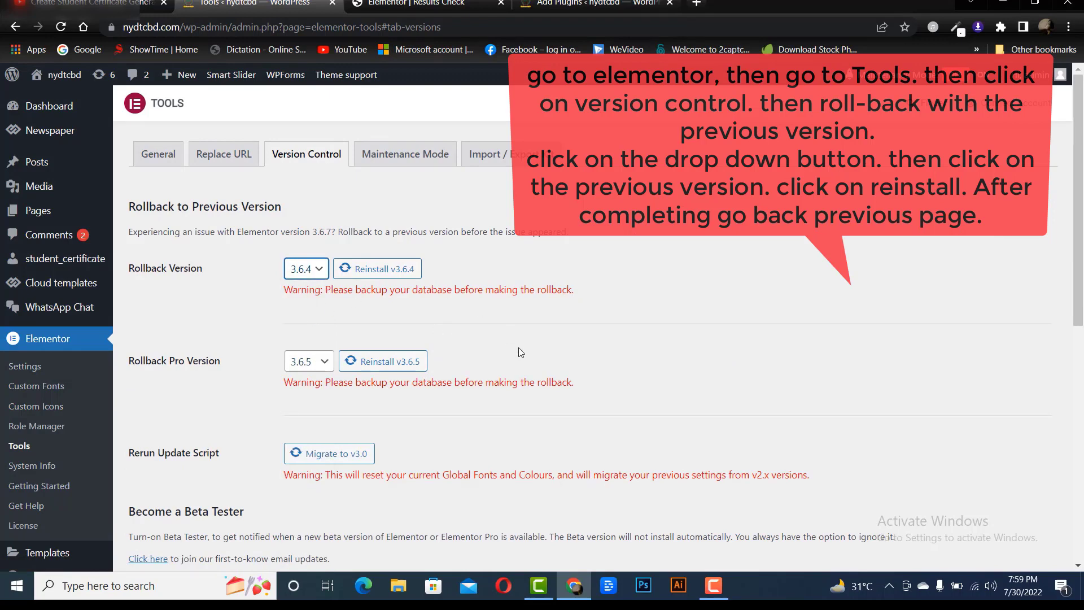
Reinstall Elementor 3.6.4 and confirm the rollback
left_click(378, 268)
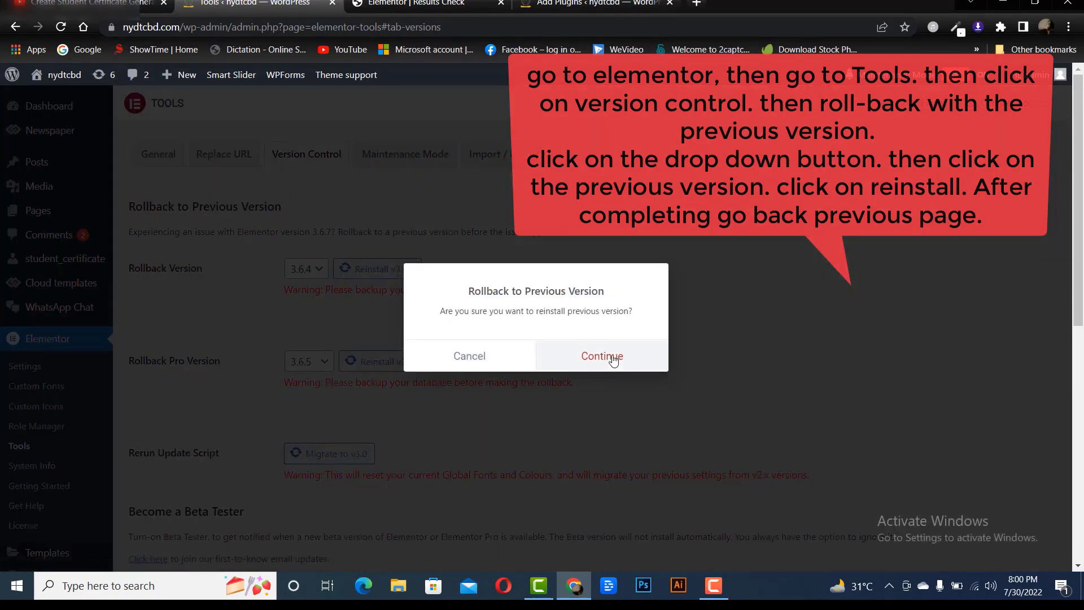
left_click(601, 356)
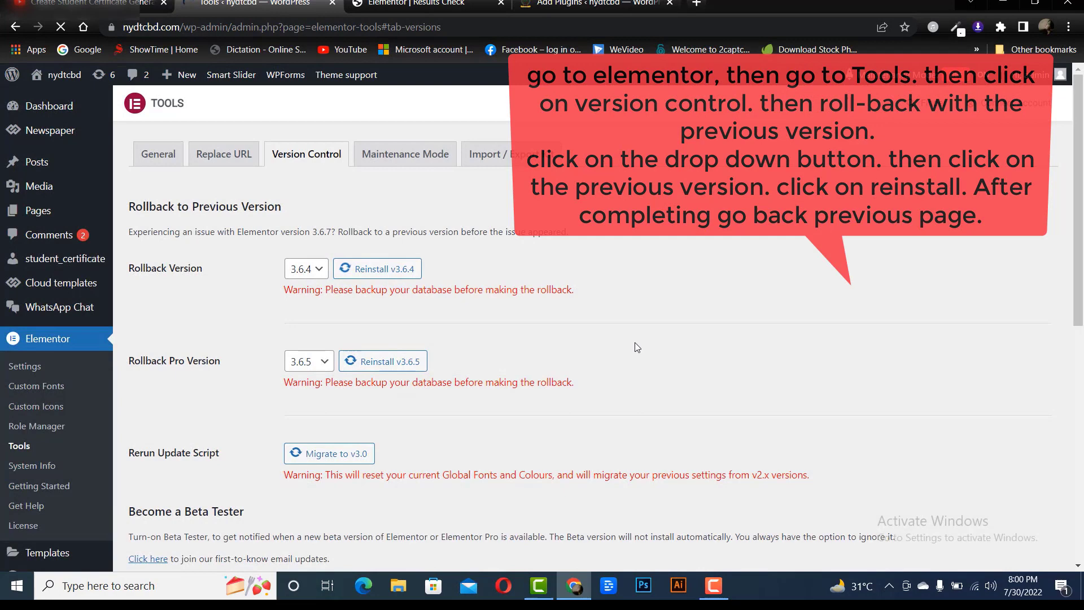
left_click(377, 269)
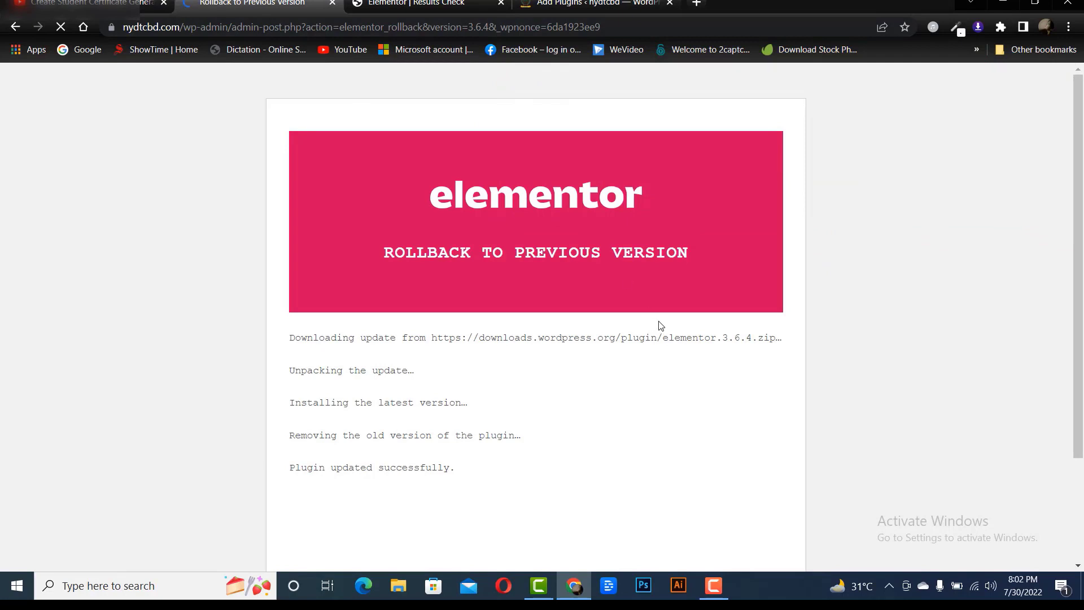
mouse_move(661, 318)
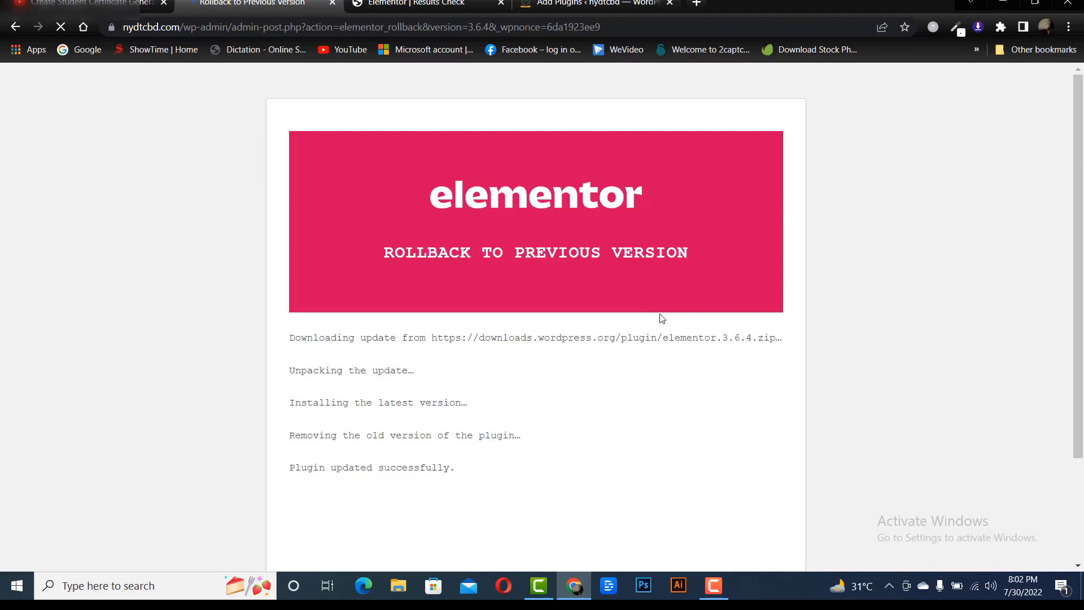
After 'Plugin updated successfully', go back to the installed plugins list
scroll("down", 3)
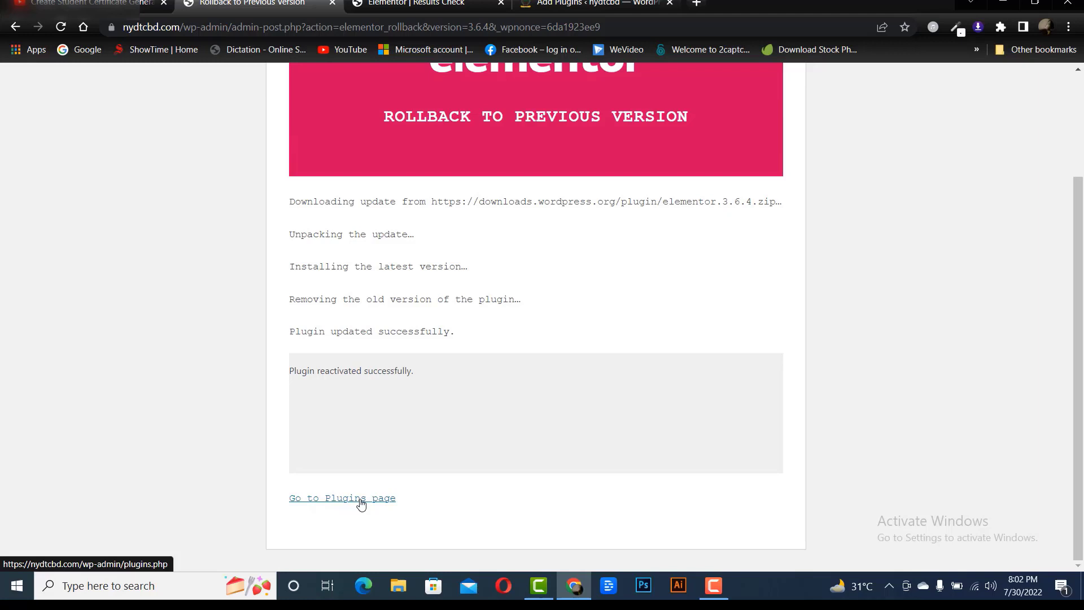
left_click(342, 498)
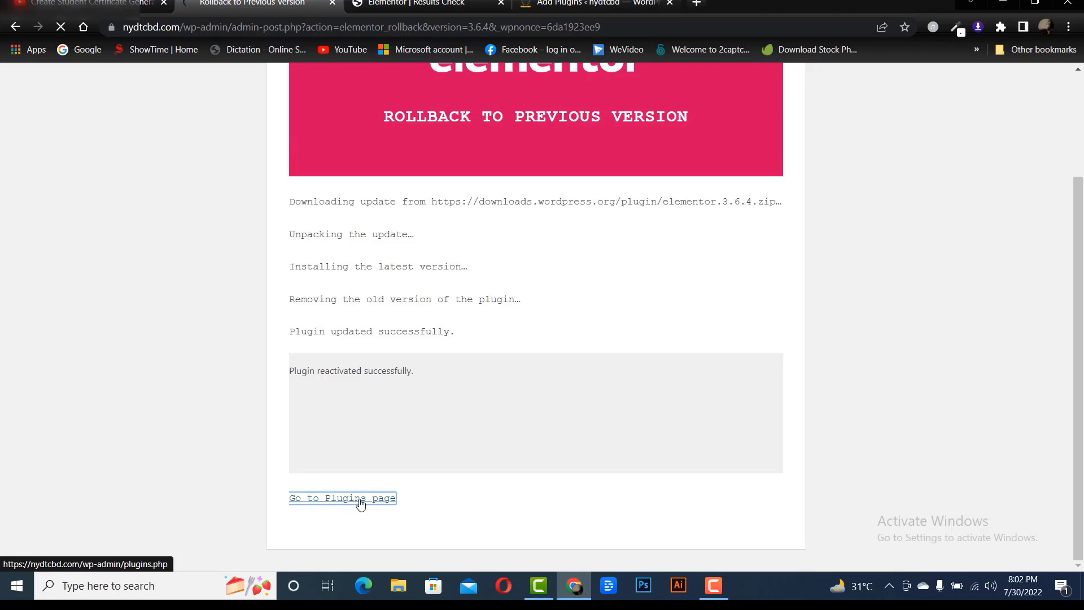
left_click(343, 498)
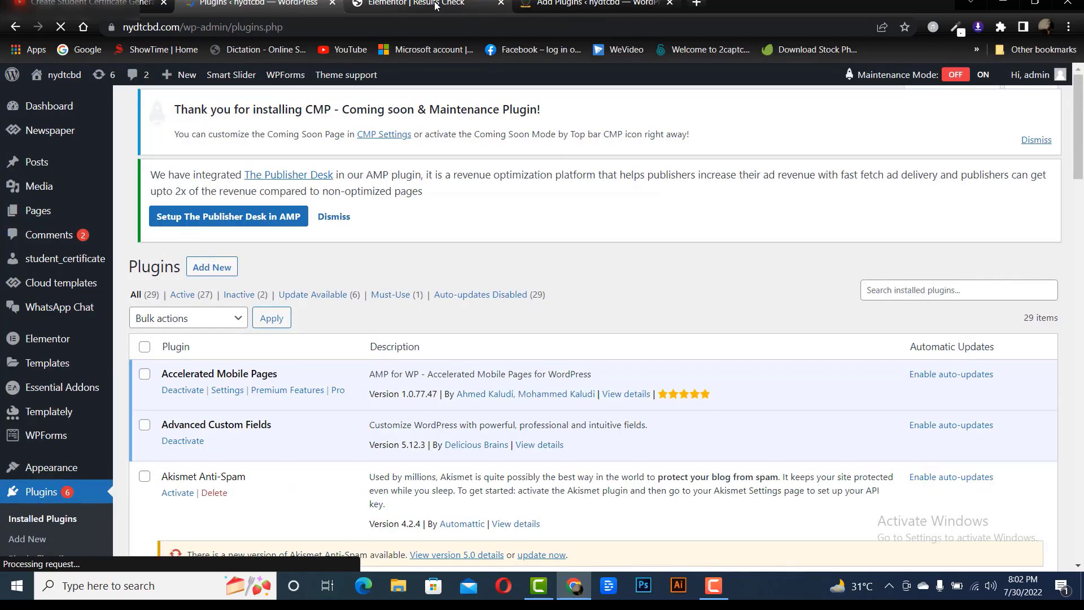
Run all selected WP-Optimize database optimisations, deleting revisions, auto drafts and trashed posts
left_click(414, 5)
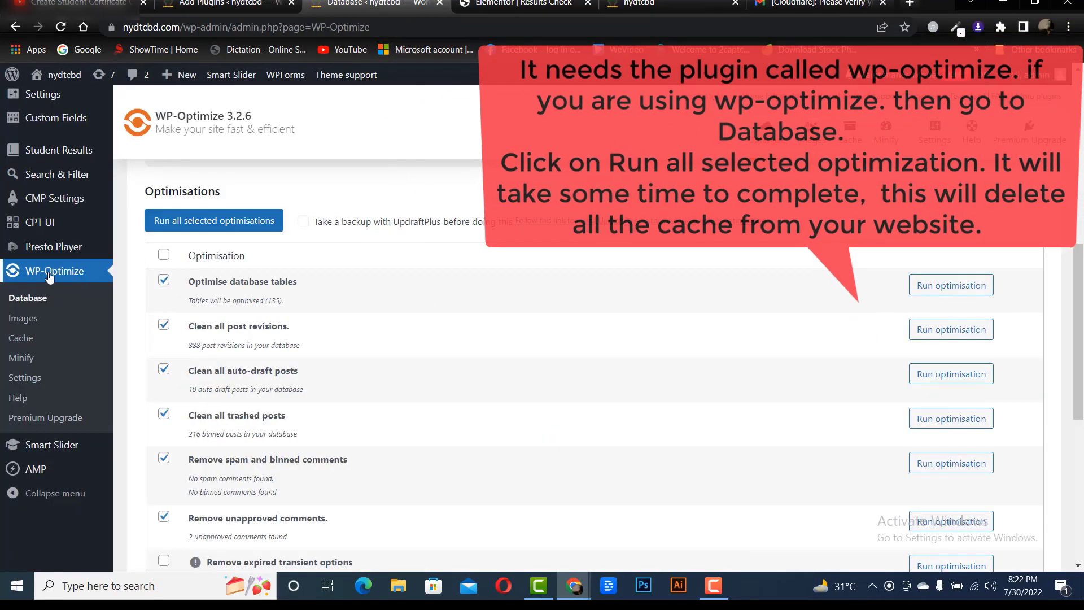
left_click(28, 297)
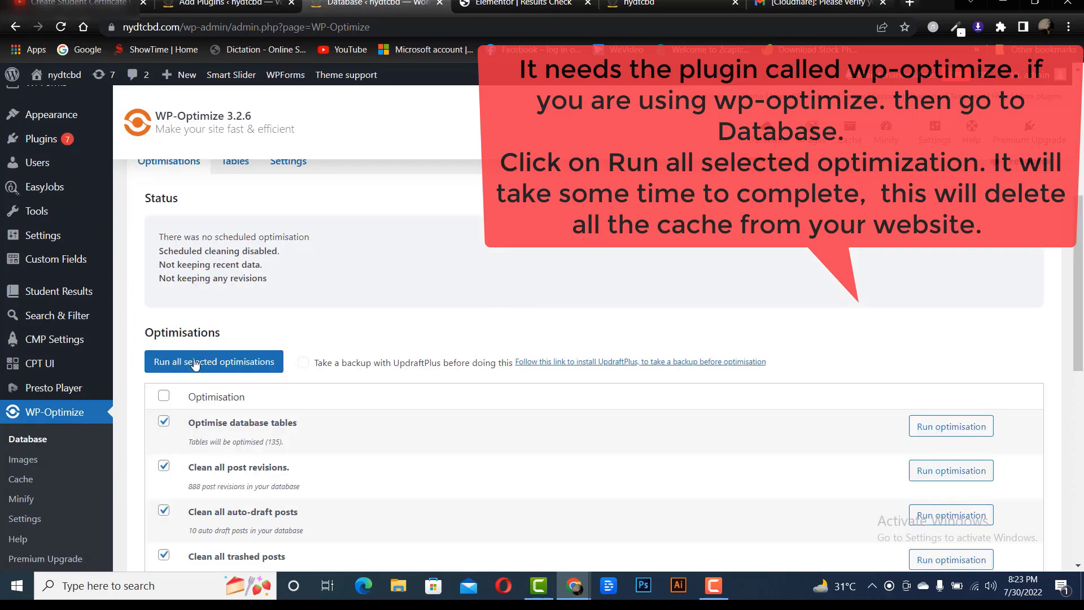
left_click(213, 361)
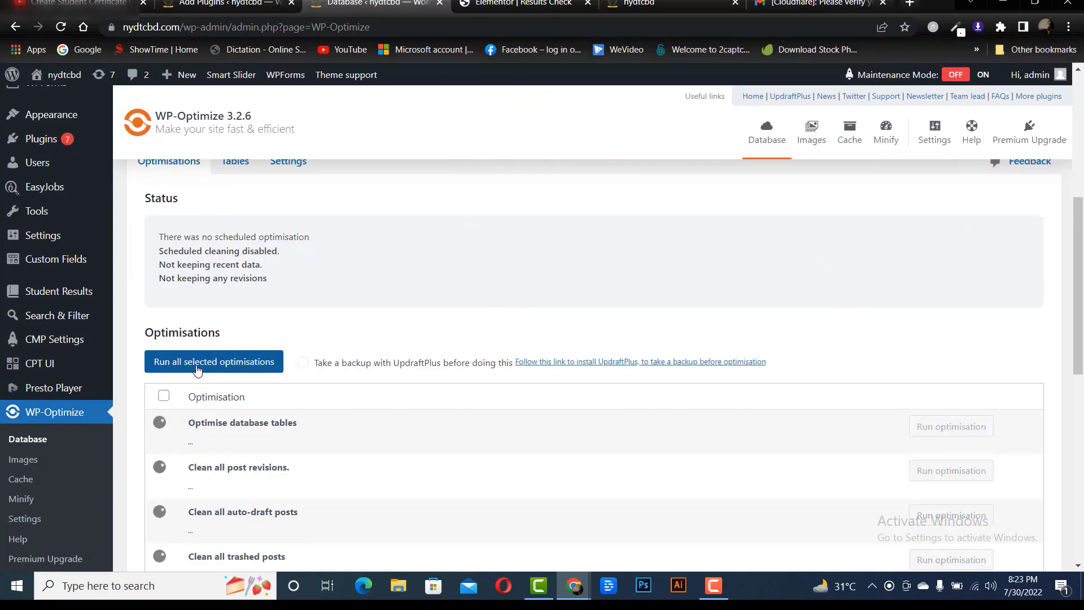
scroll("down", 3)
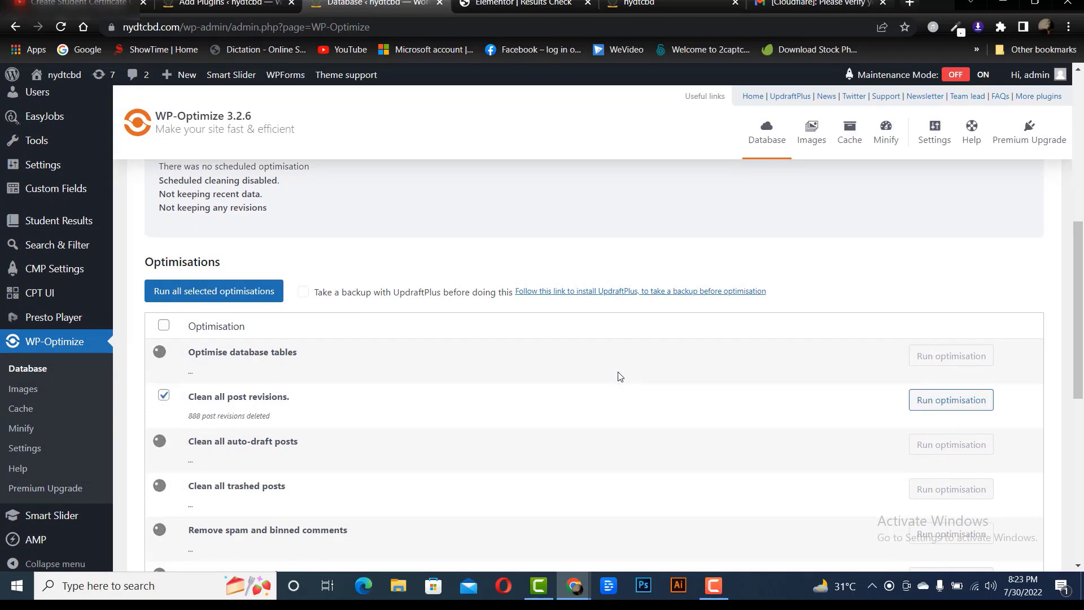
left_click(163, 441)
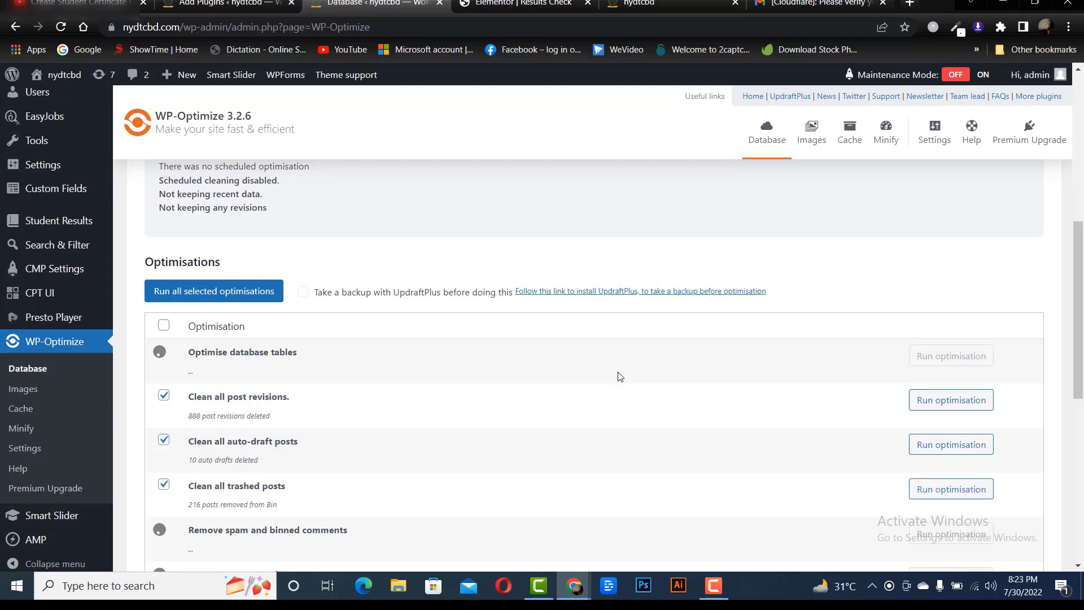
scroll("down", 3)
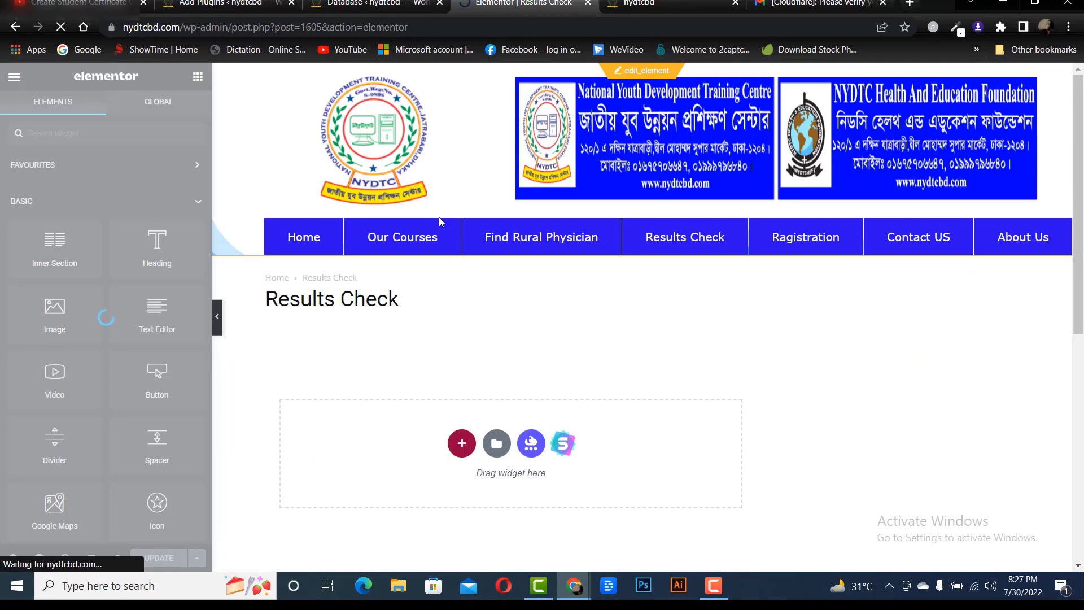
mouse_move(445, 210)
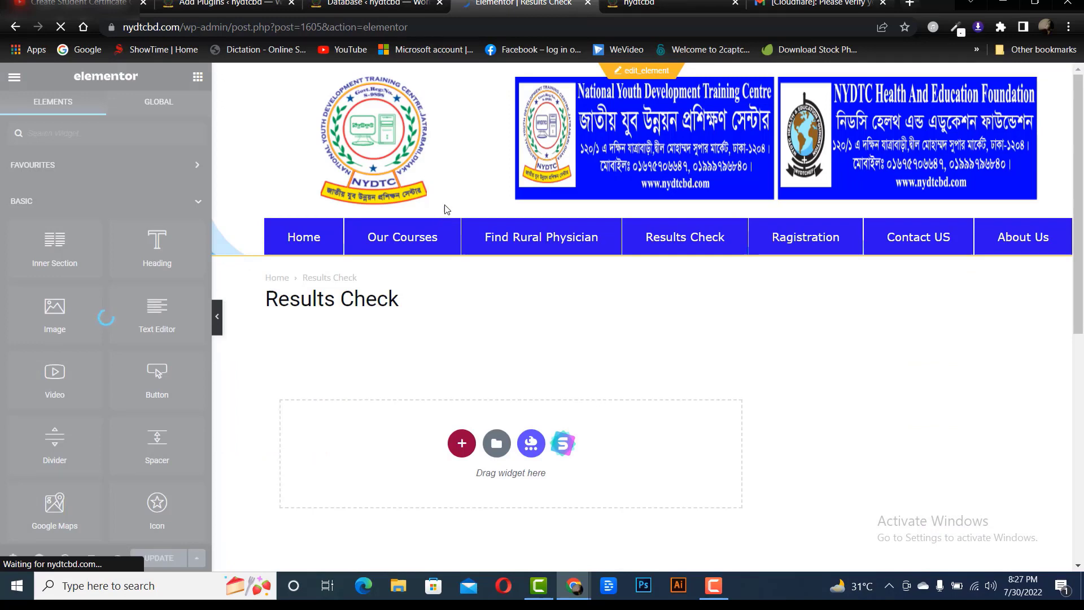